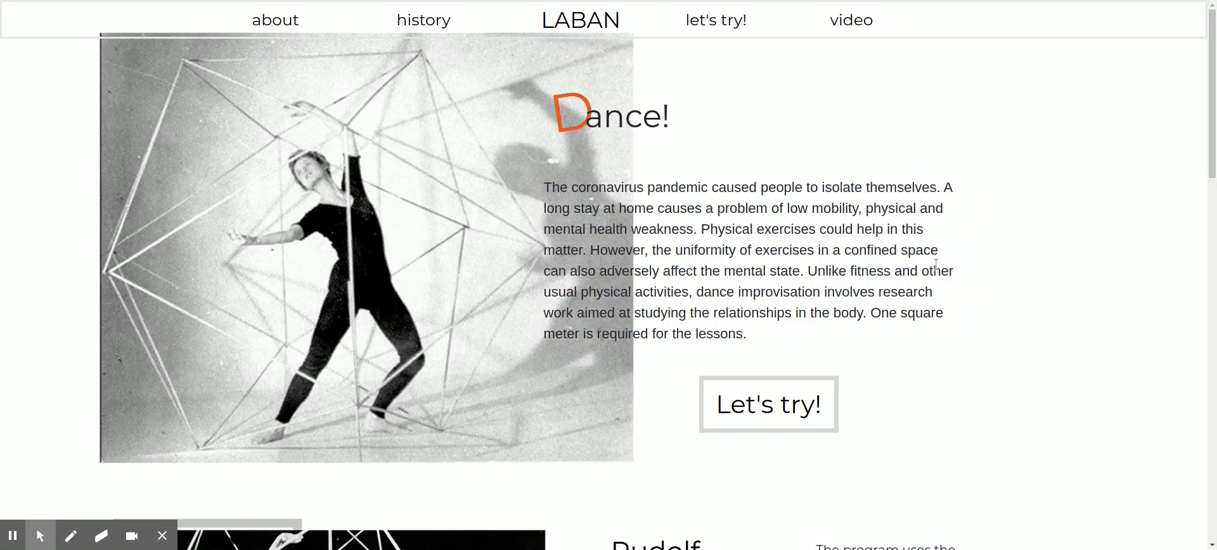
# Scroll through the Dance! intro into the Rudolf von Laban section of the page.
pyautogui.scroll(-3)
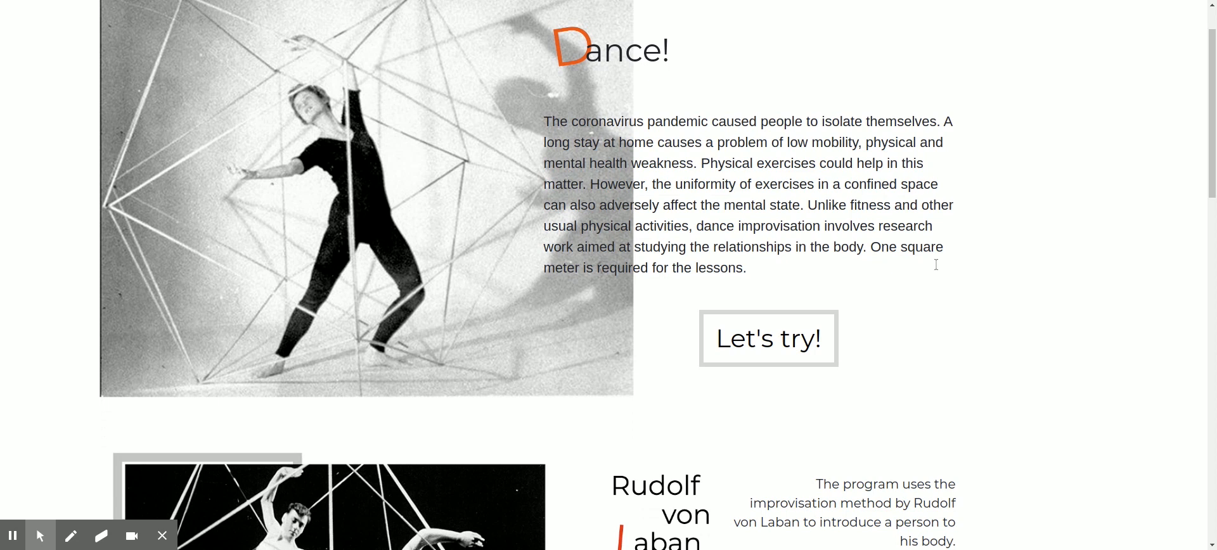
pyautogui.scroll(-3)
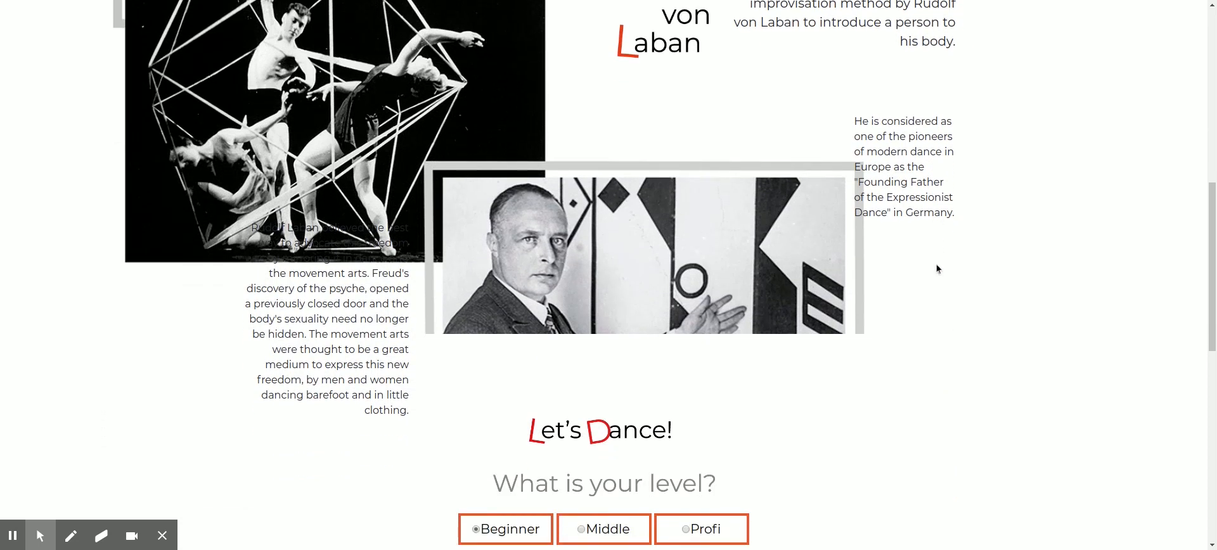
pyautogui.scroll(-3)
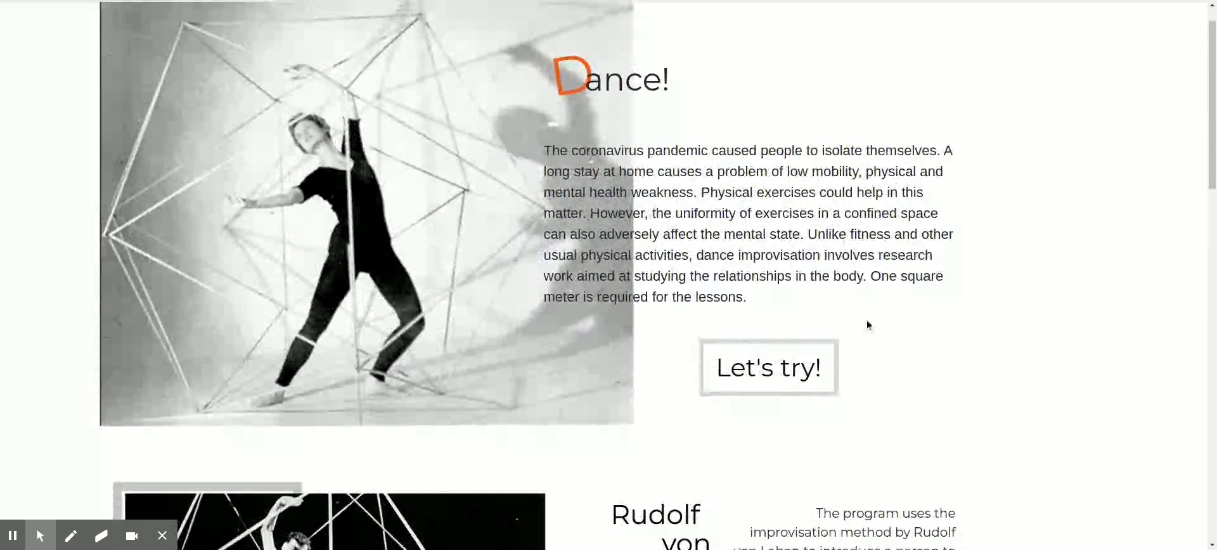
pyautogui.click(769, 368)
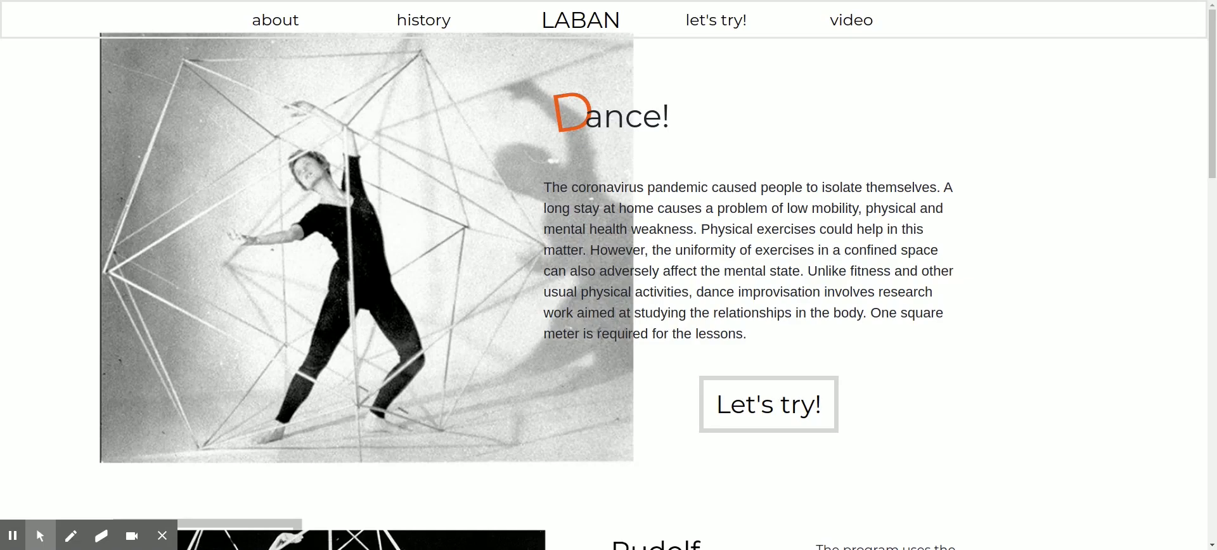
# Scroll past Rudolf von Laban to the Let's Dance! Beginner, Middle, Profi choices and custom-dance form.
pyautogui.scroll(-3)
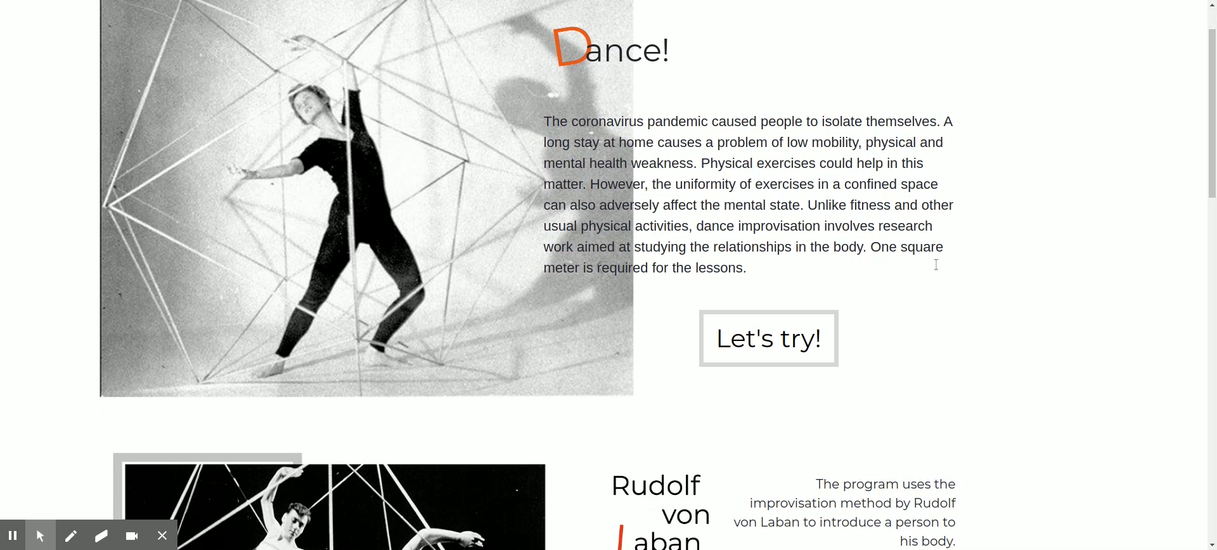
pyautogui.scroll(-3)
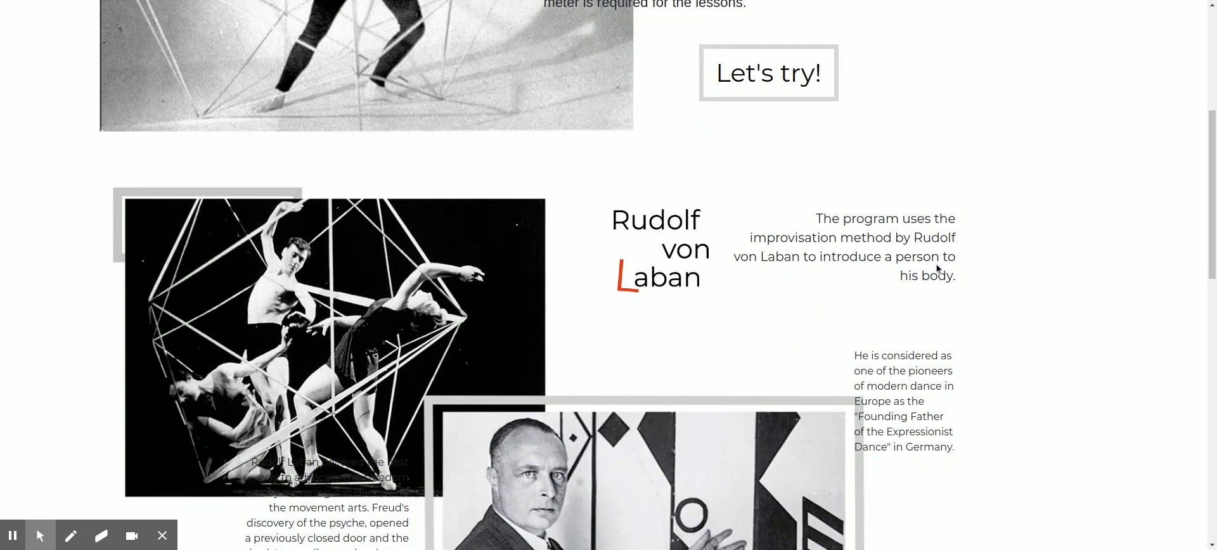
pyautogui.scroll(-3)
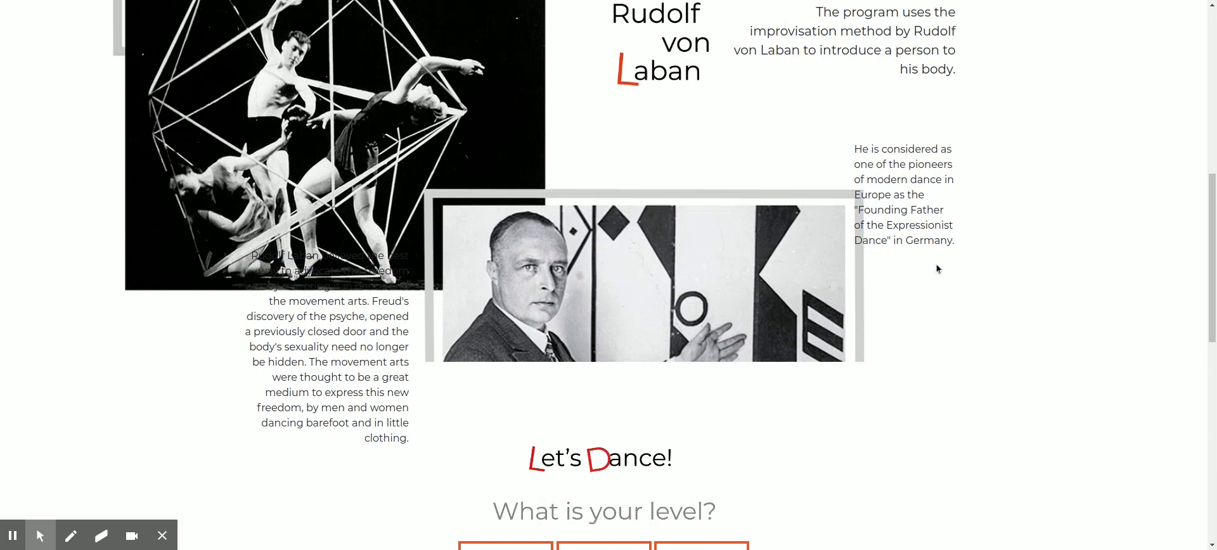
pyautogui.scroll(-3)
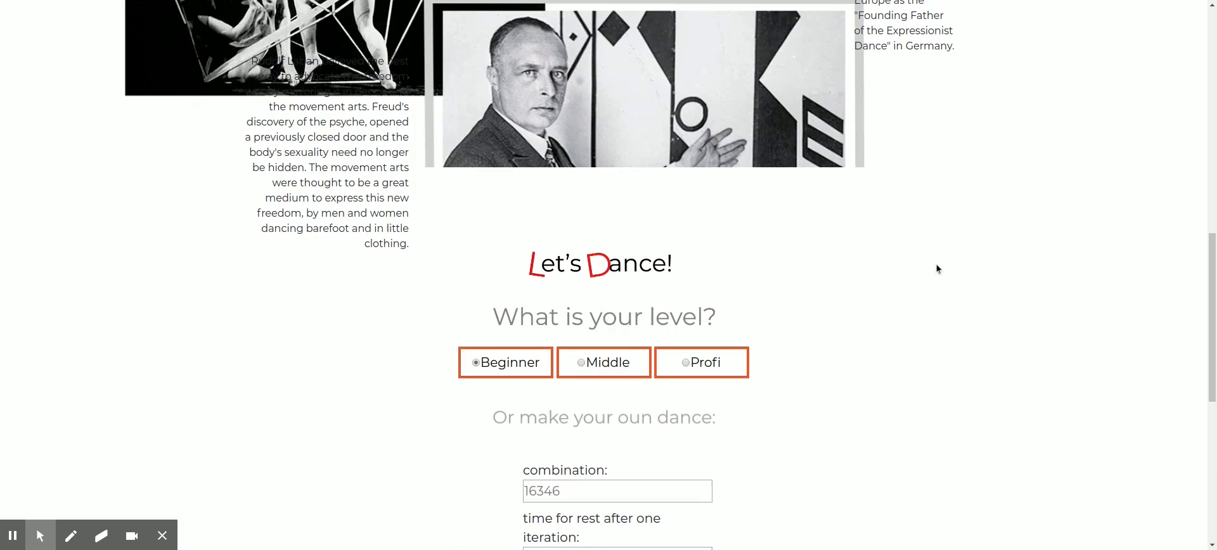